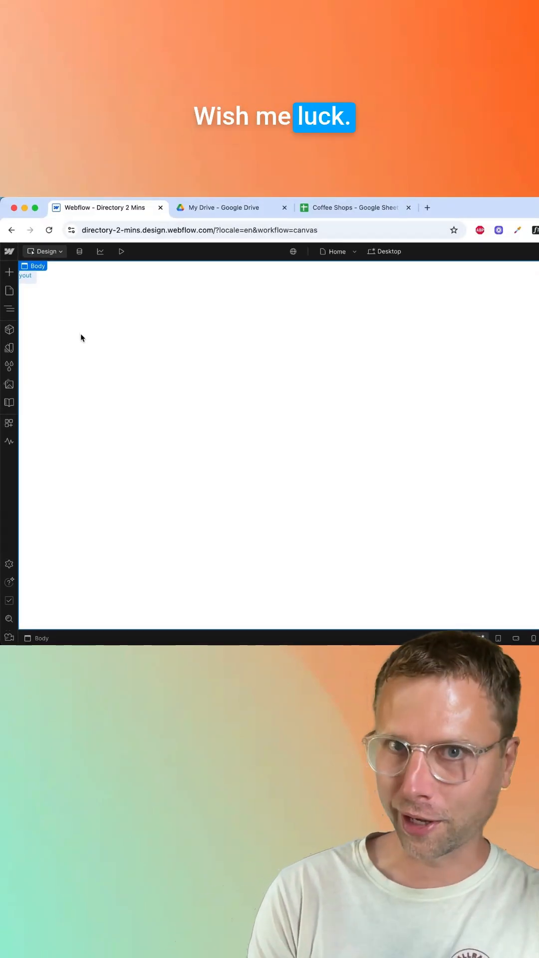
- Switch to the Coffee Shops spreadsheet of addresses, phones, websites, hours and specialties
left_click(357, 208)
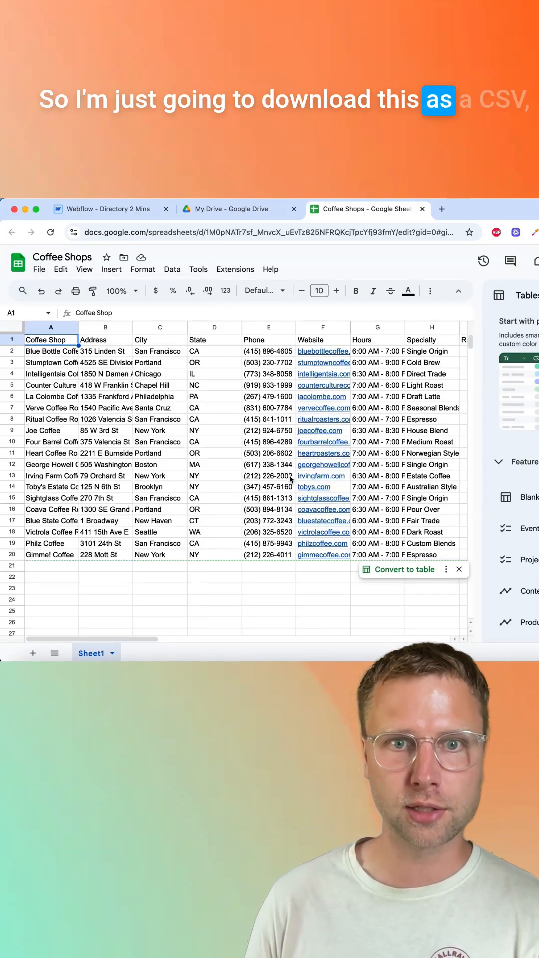
- Upload the coffee shop CSV into the Coffee Shops collection import
left_click(113, 214)
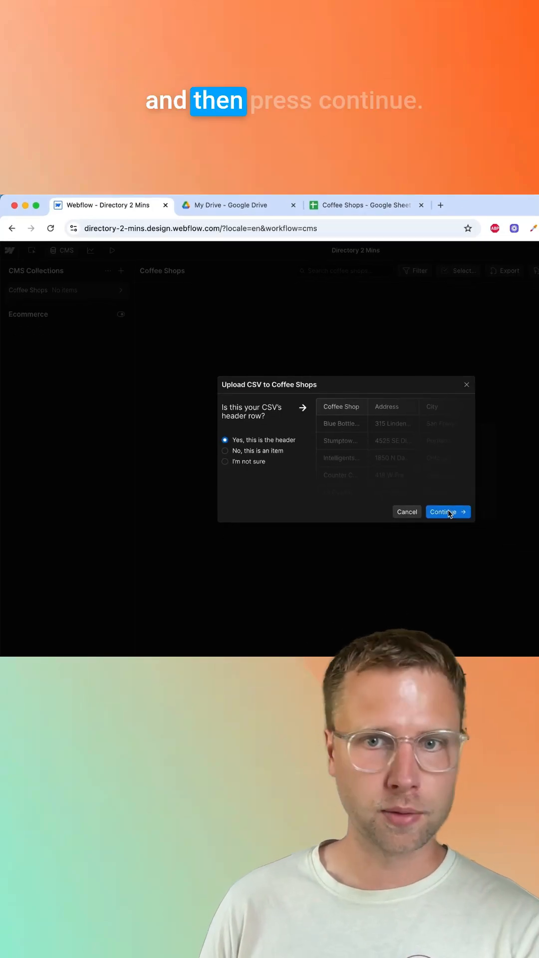
- Confirm the header row, map Coffee Shop to Name, import and answer the backup prompt
left_click(444, 512)
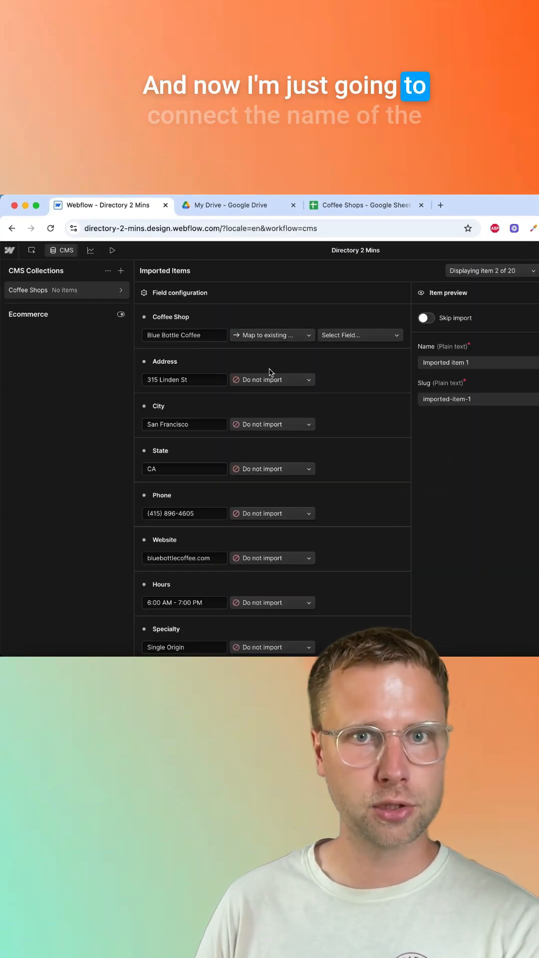
left_click(359, 335)
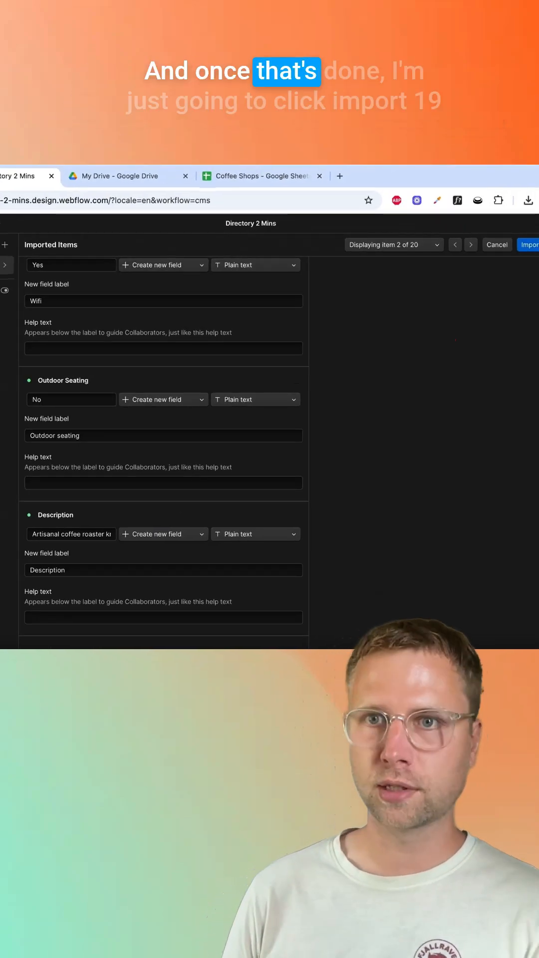
left_click(530, 245)
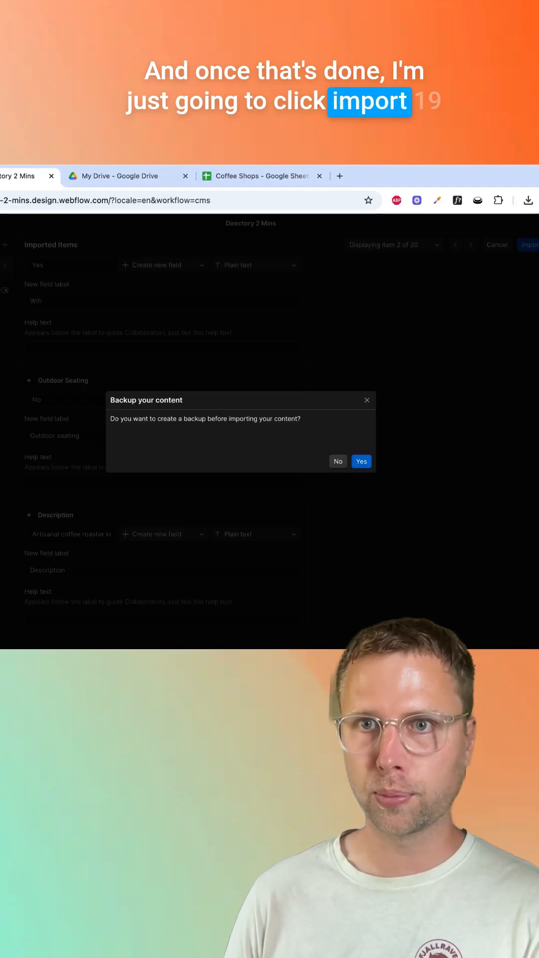
left_click(361, 461)
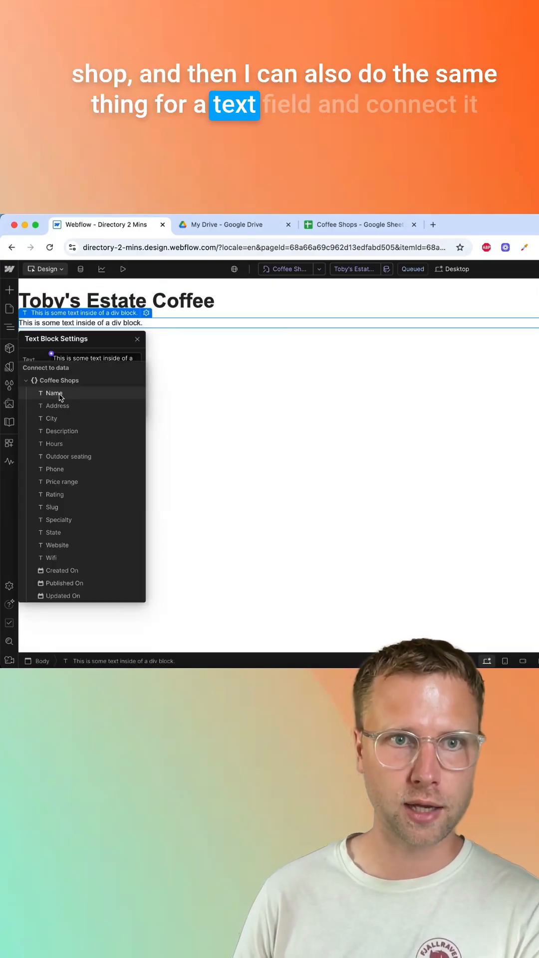
- Connect the template page's text block to the Address field and close its settings
left_click(54, 406)
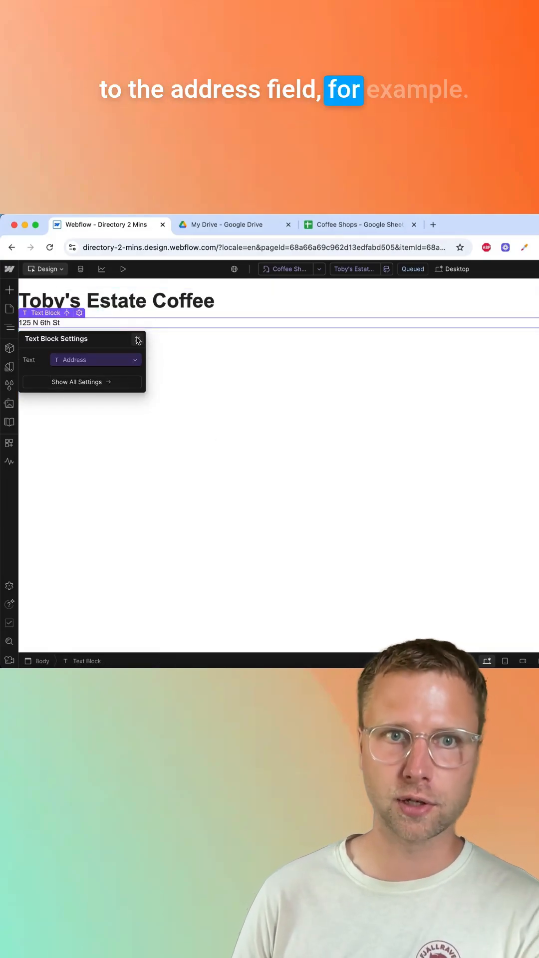
left_click(9, 289)
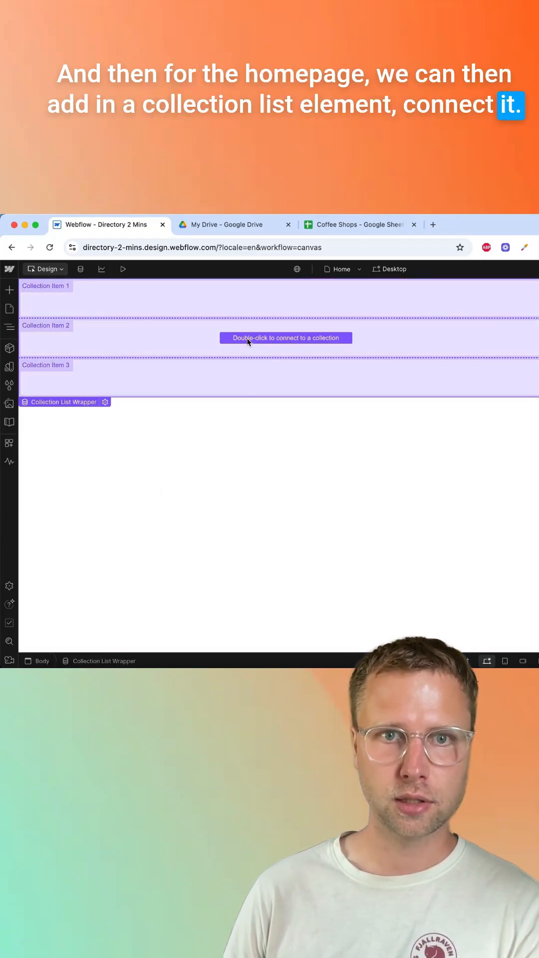
- Set the homepage Collection List source to Coffee Shops
double_click(286, 337)
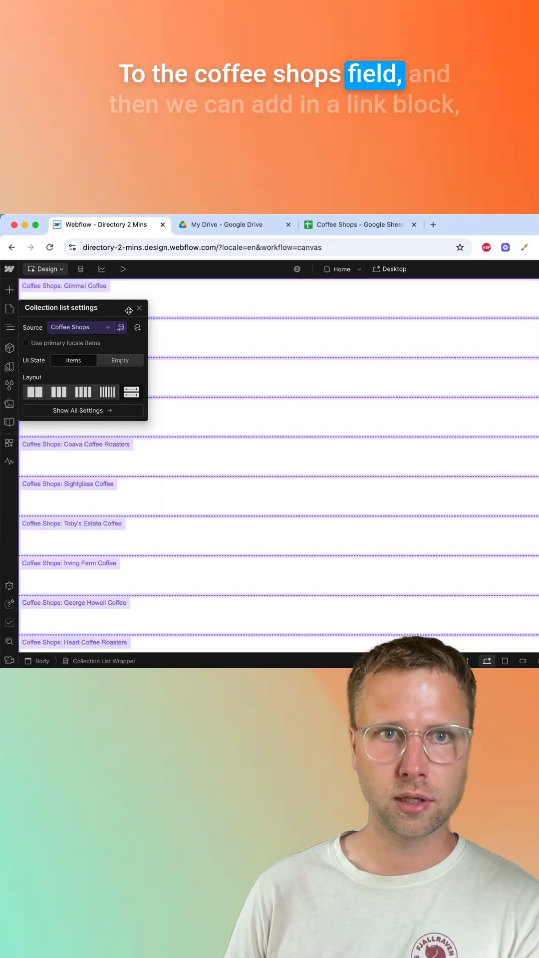
left_click(9, 289)
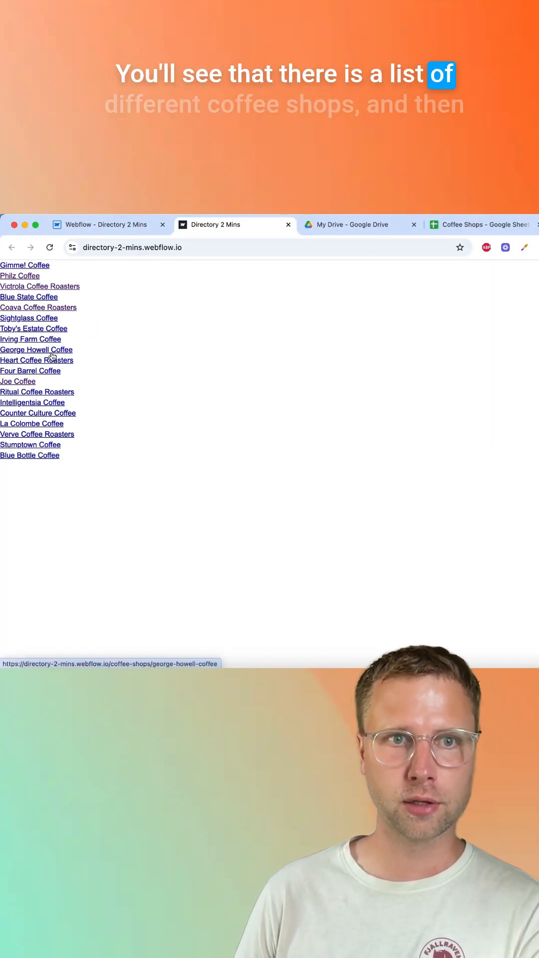
- Open George Howell Coffee's page from the live homepage list to verify it
left_click(36, 350)
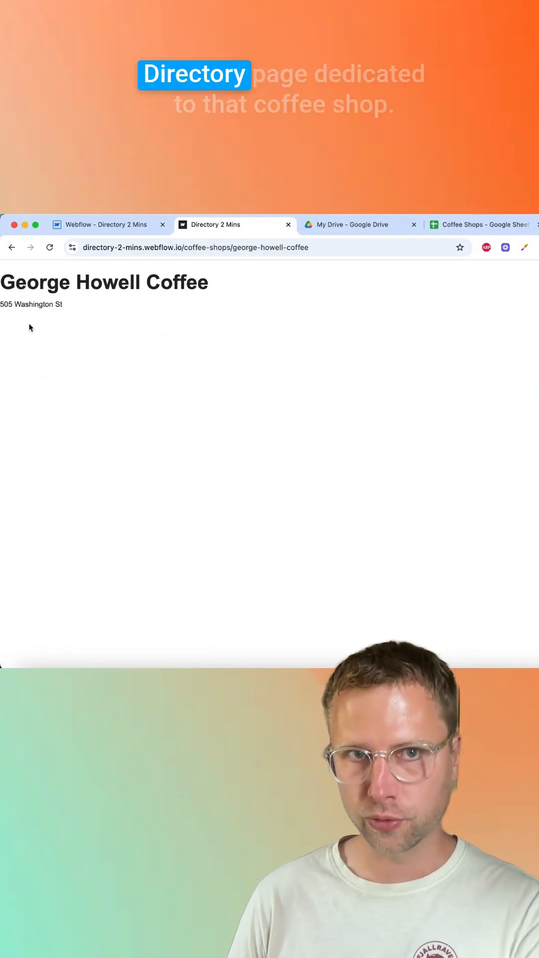
left_click(12, 248)
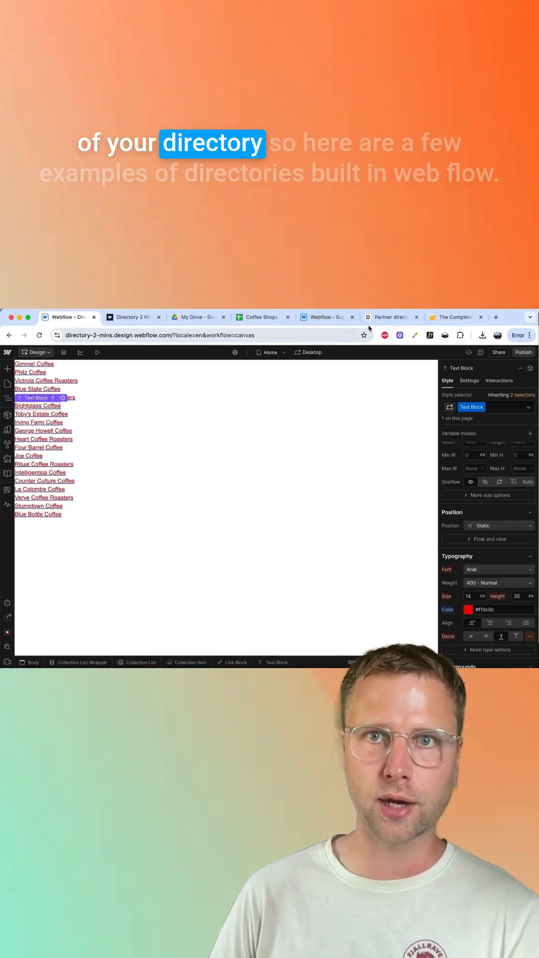
left_click(455, 318)
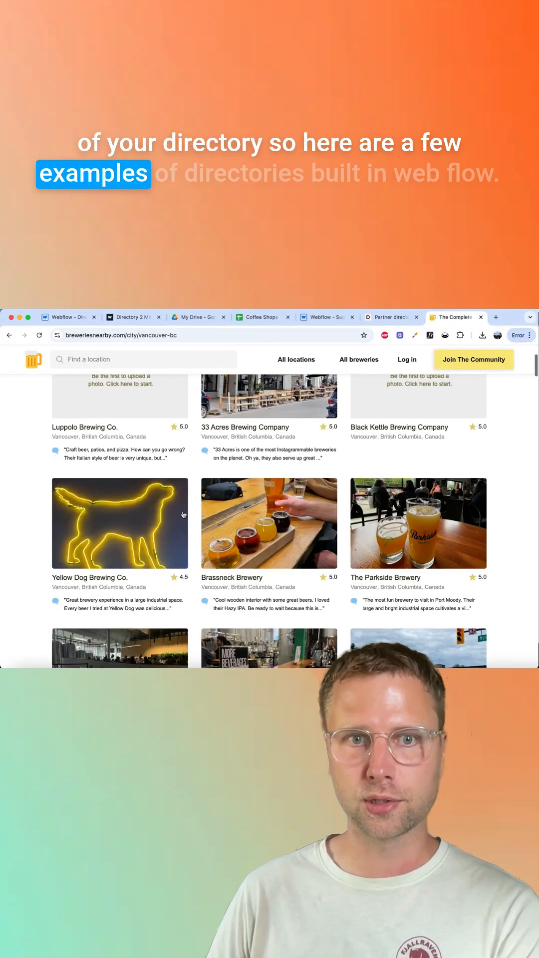
left_click(389, 318)
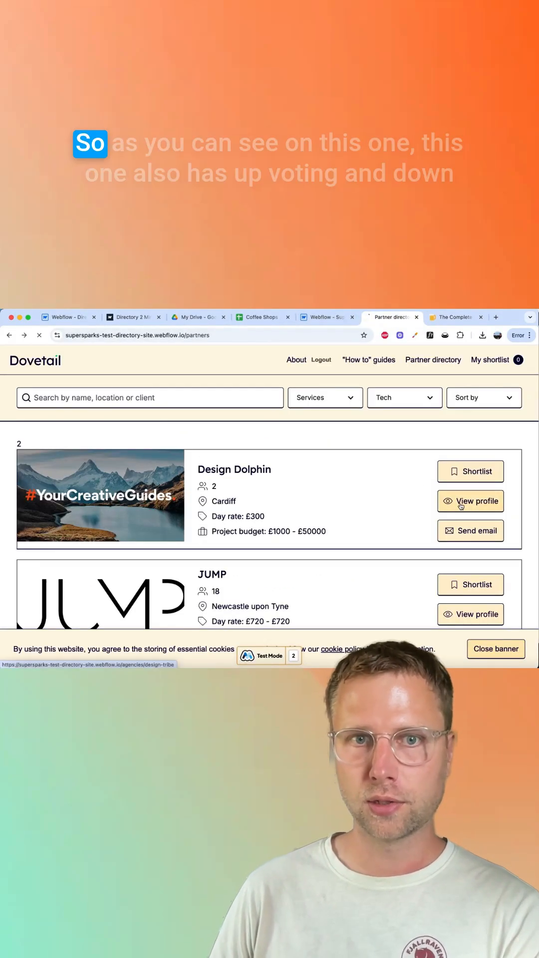
left_click(471, 501)
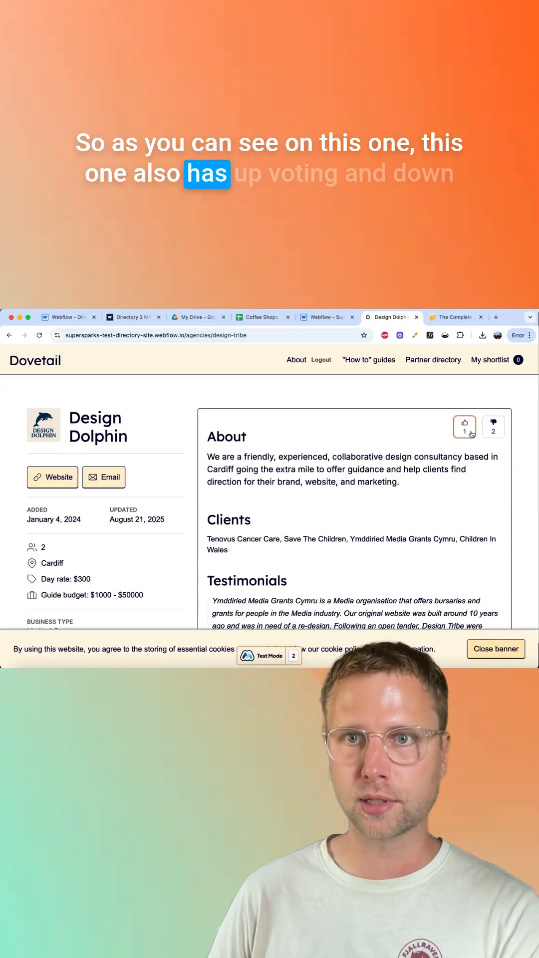